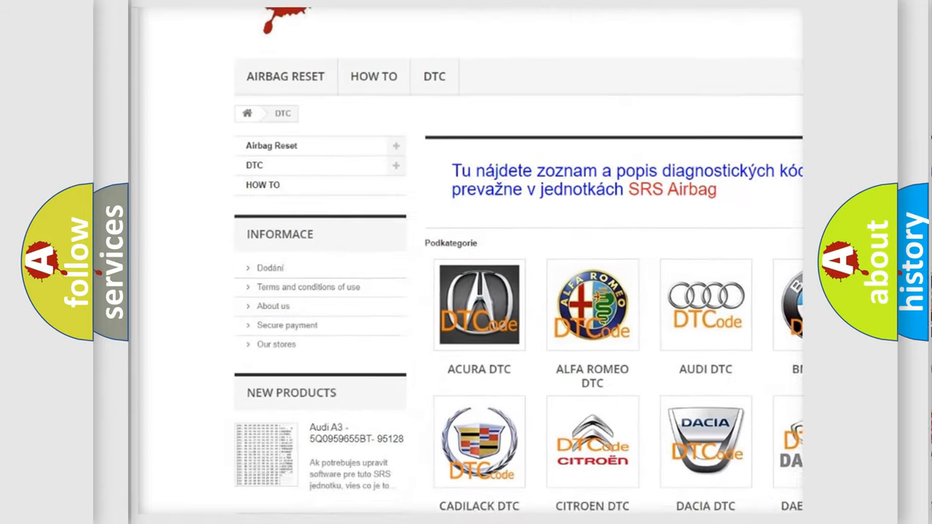
pyautogui.scroll(-3)
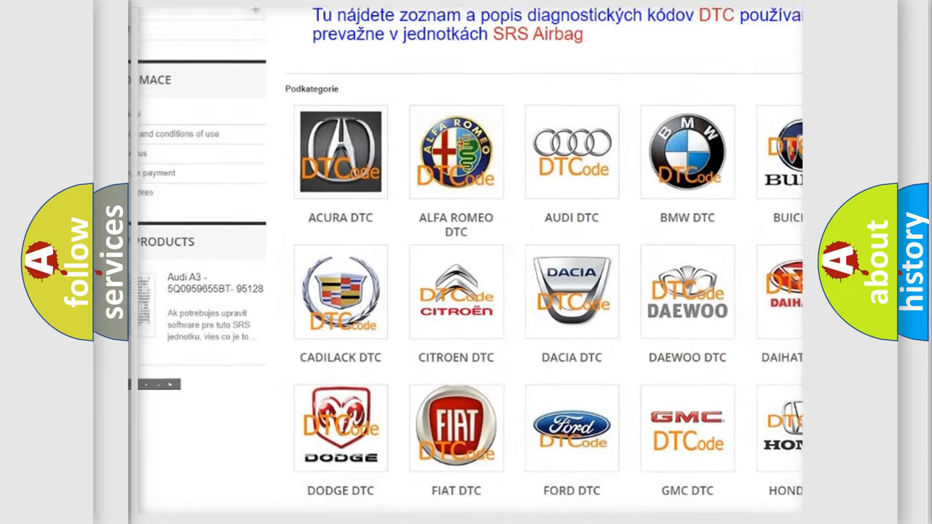
pyautogui.scroll(-3)
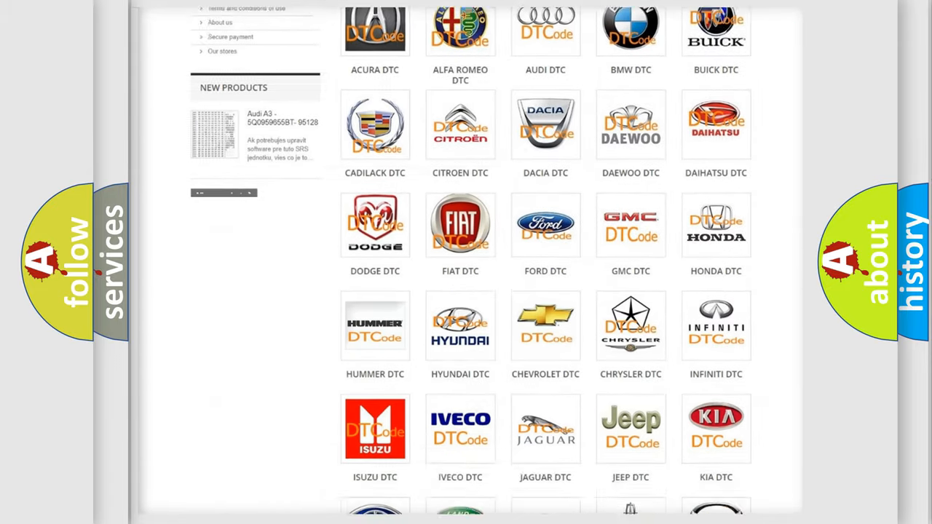
pyautogui.scroll(-3)
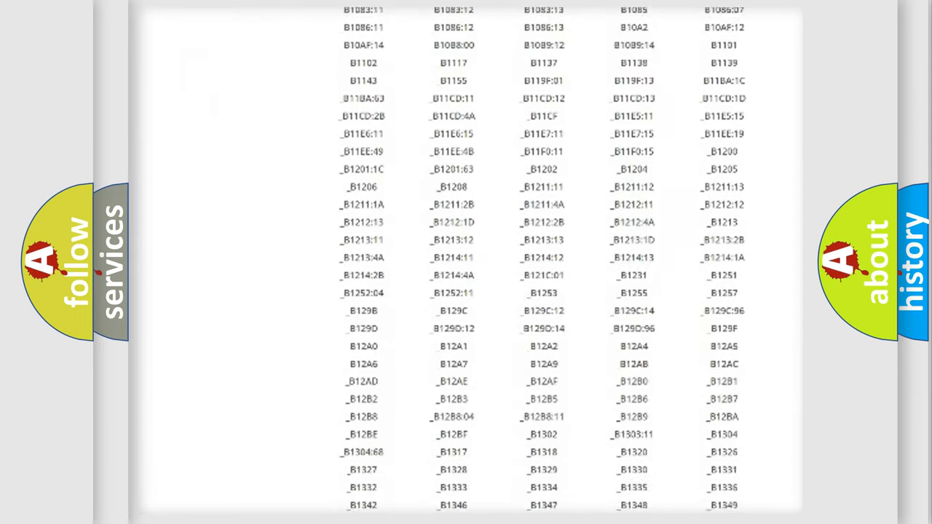
pyautogui.scroll(-3)
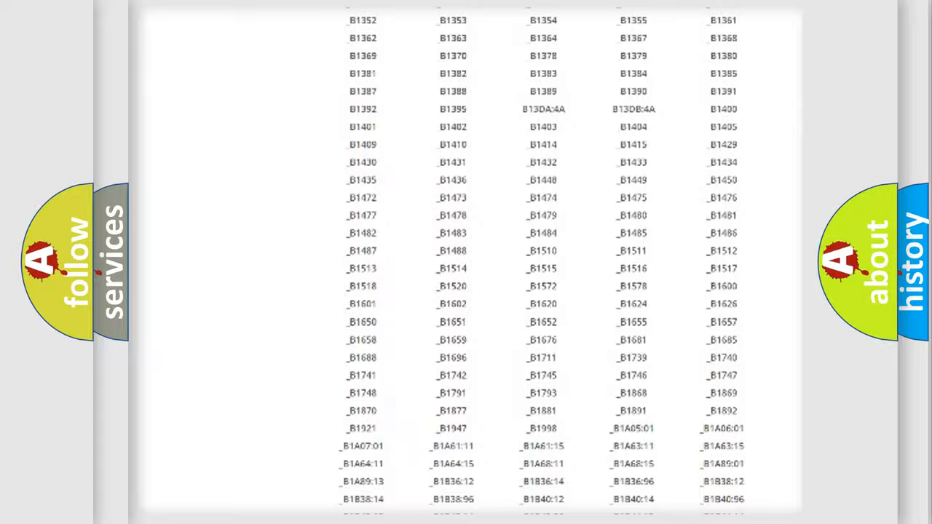
pyautogui.scroll(3)
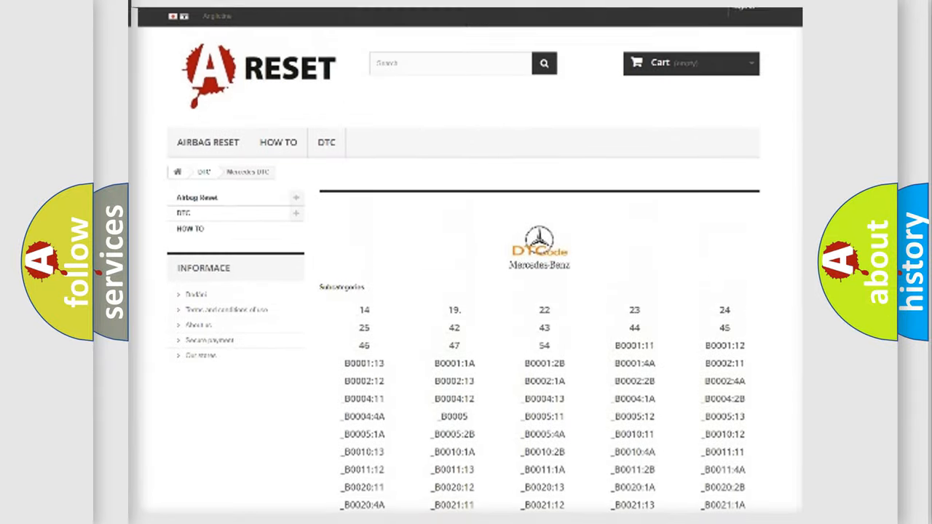